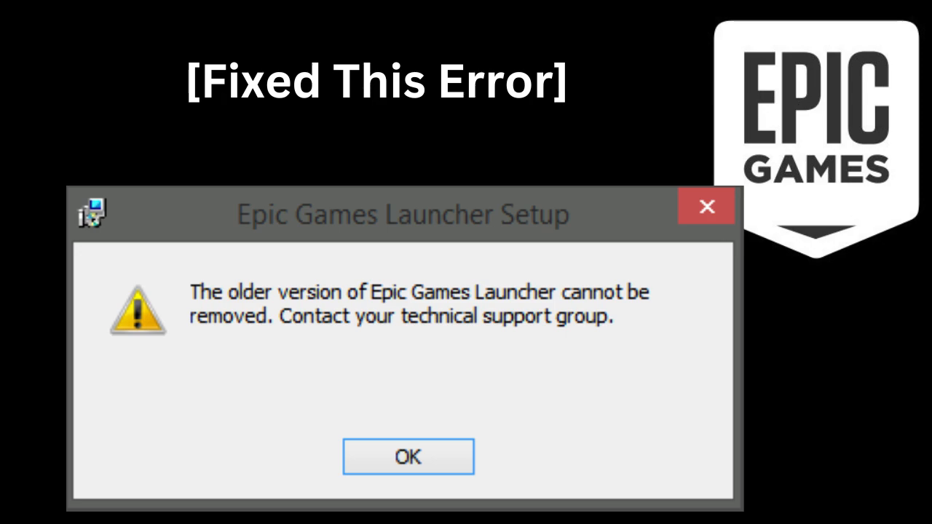
Launch System Configuration (msconfig) from Start search, landing on General with Selective startup.
{"action": "left_click", "coordinate": [408, 458]}
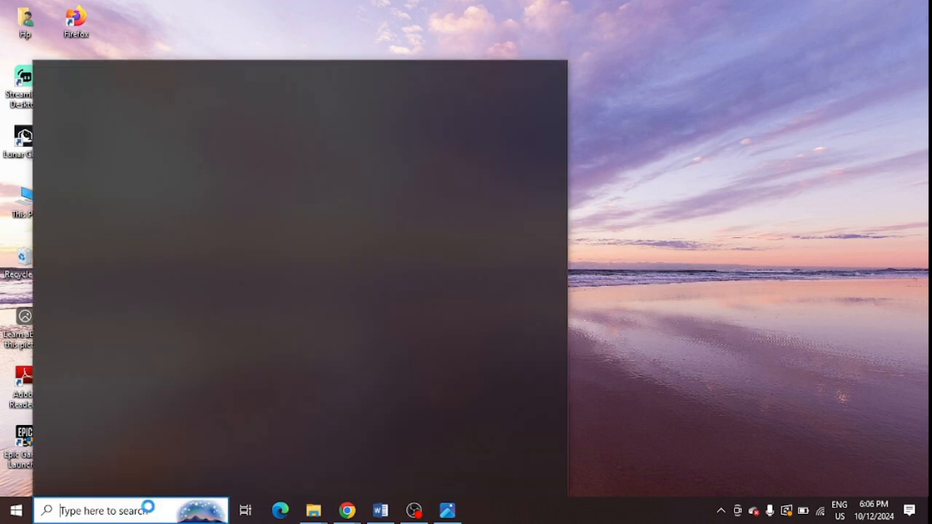
{"action": "type", "text": "msc"}
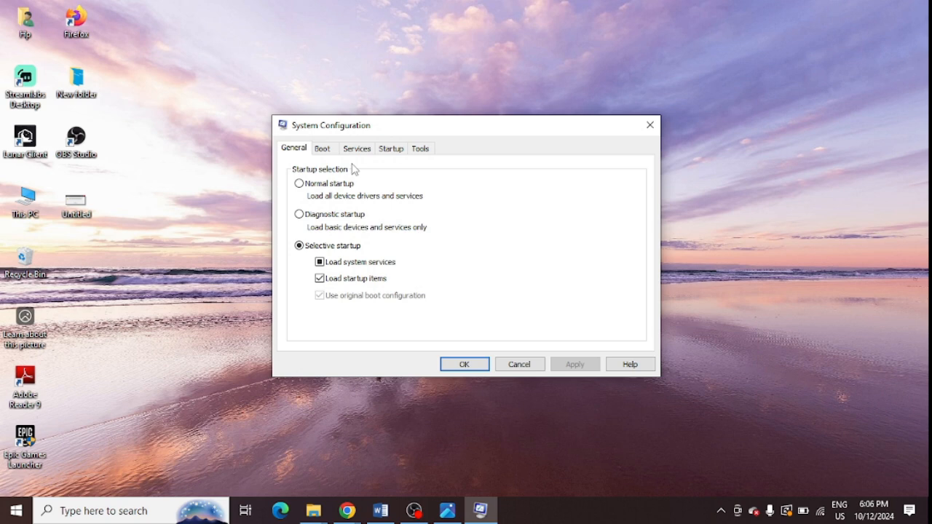
{"action": "mouse_move", "coordinate": [357, 149]}
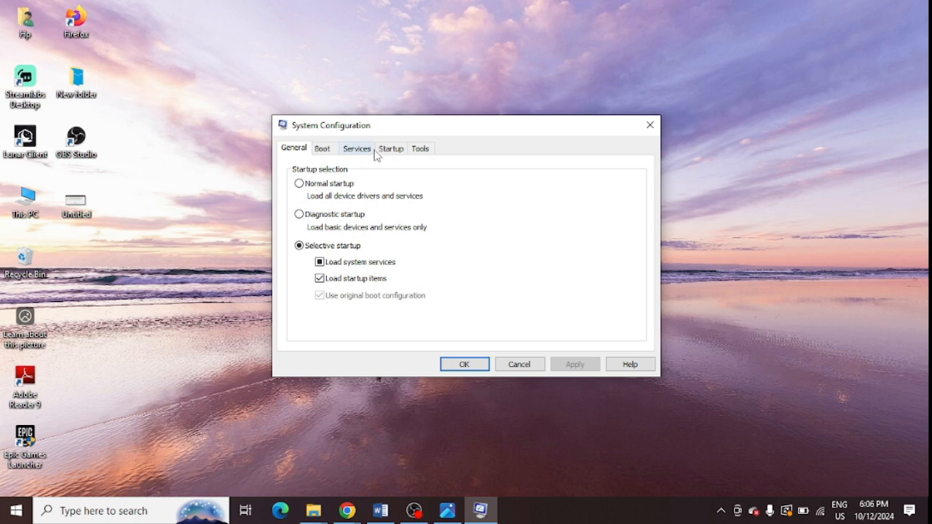
Hide all Microsoft services and enable every remaining third-party service.
{"action": "left_click", "coordinate": [357, 149]}
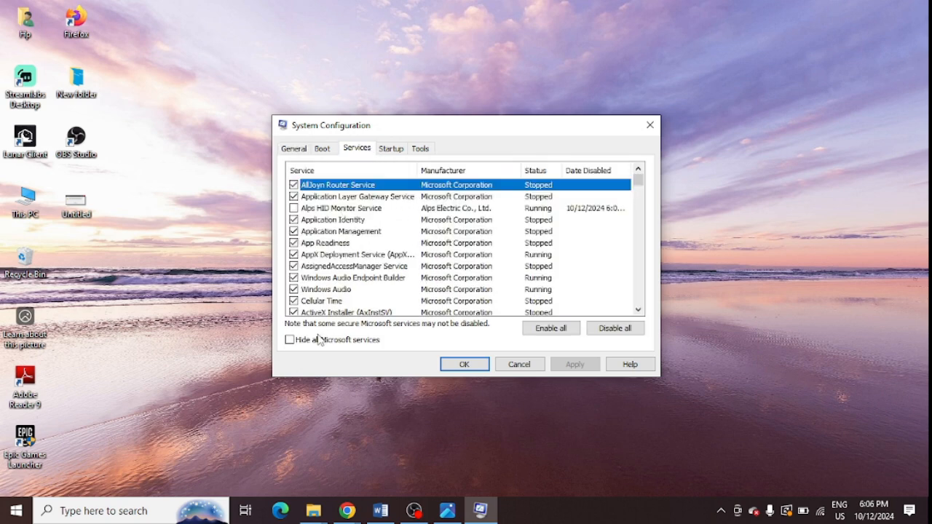
{"action": "left_click", "coordinate": [290, 339]}
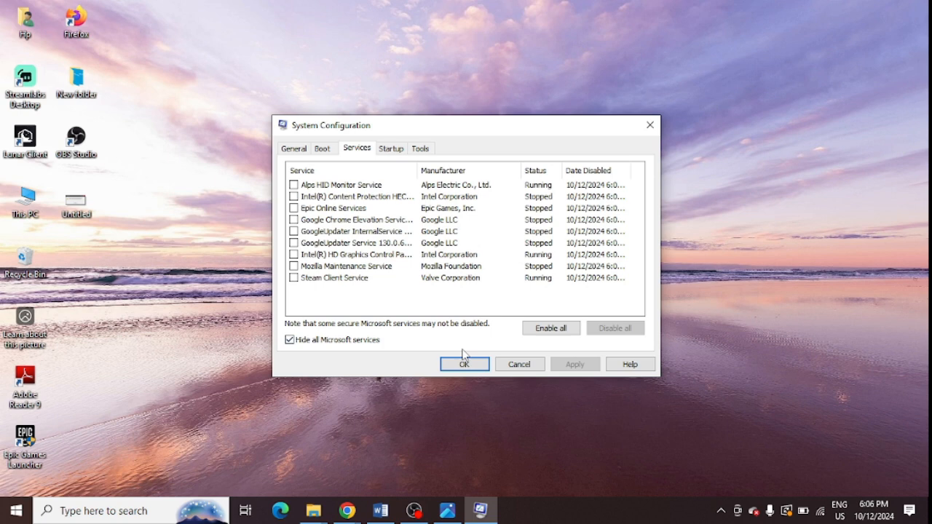
{"action": "mouse_move", "coordinate": [617, 351]}
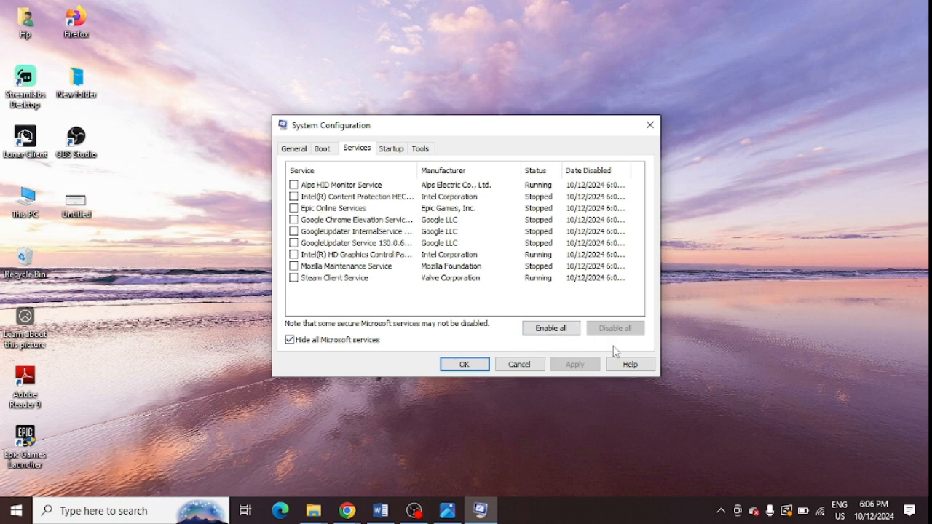
{"action": "mouse_move", "coordinate": [513, 338]}
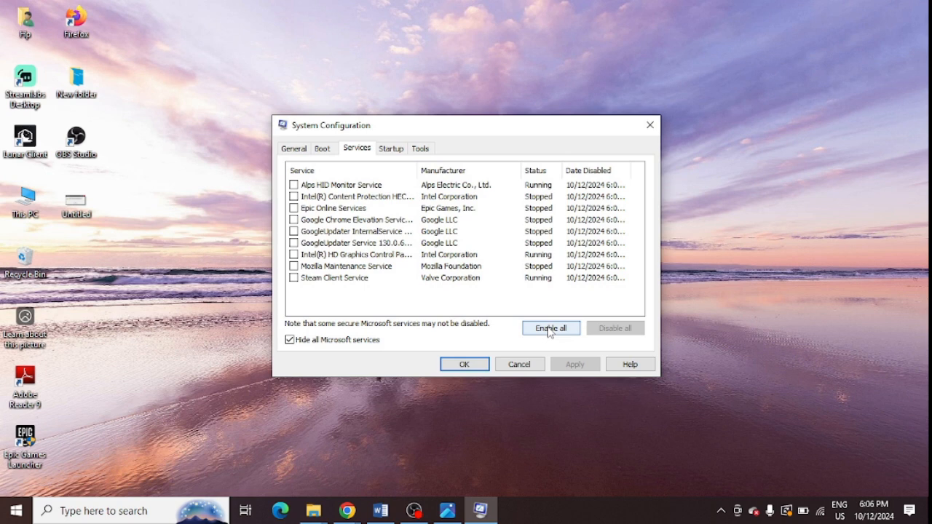
{"action": "left_click", "coordinate": [551, 327]}
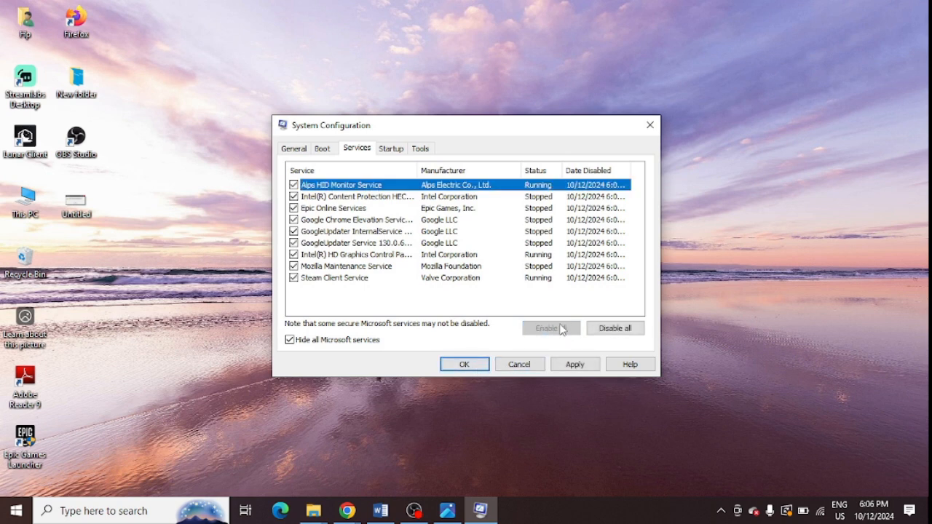
From the Startup tab, bring up Task Manager's startup list.
{"action": "left_click", "coordinate": [390, 149]}
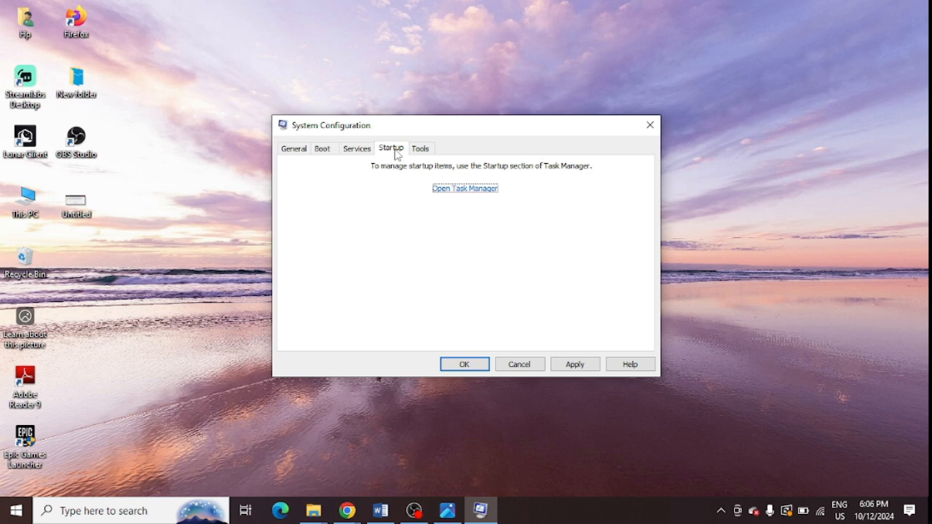
{"action": "mouse_move", "coordinate": [456, 198]}
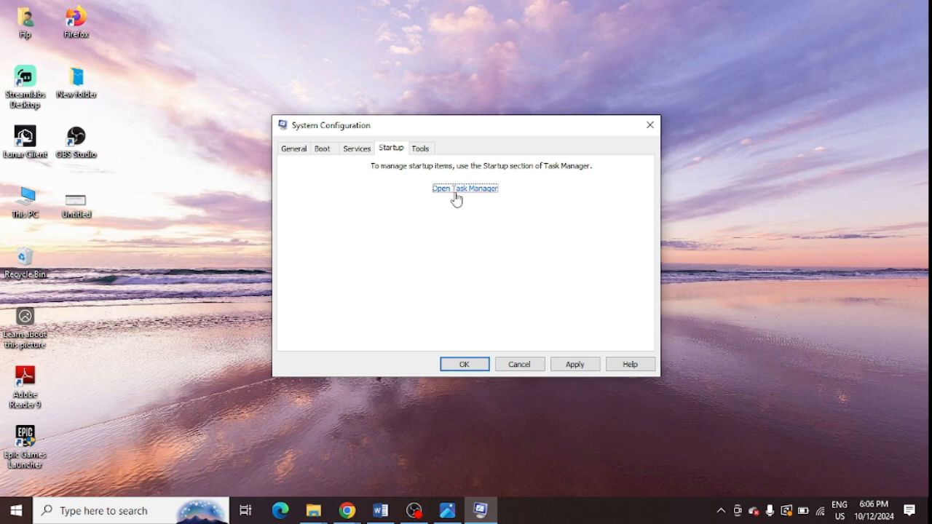
{"action": "left_click", "coordinate": [465, 187]}
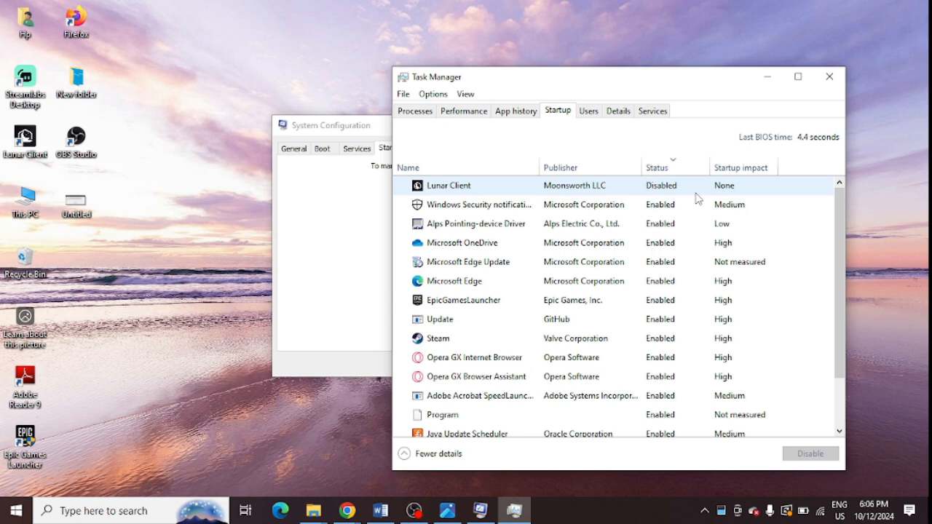
Sort the startup items by Status in reversed order.
{"action": "left_click", "coordinate": [658, 168]}
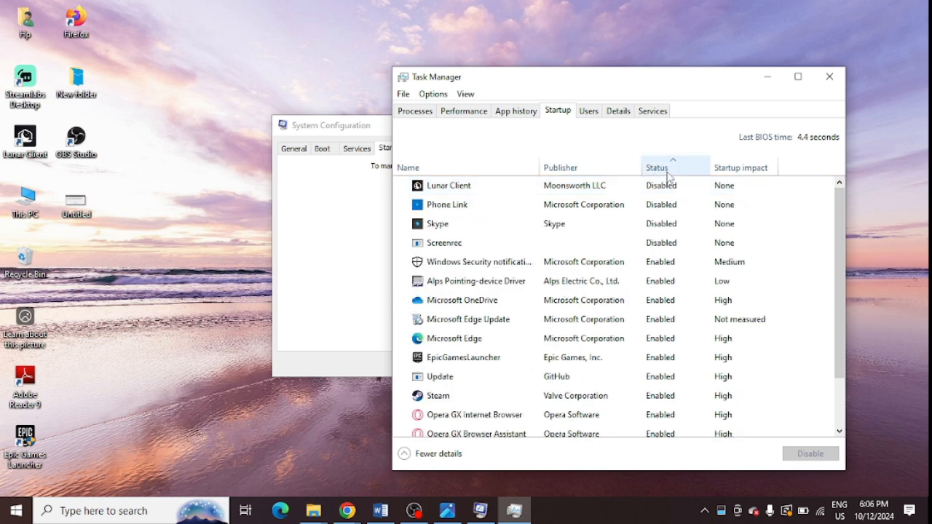
{"action": "left_click", "coordinate": [657, 168]}
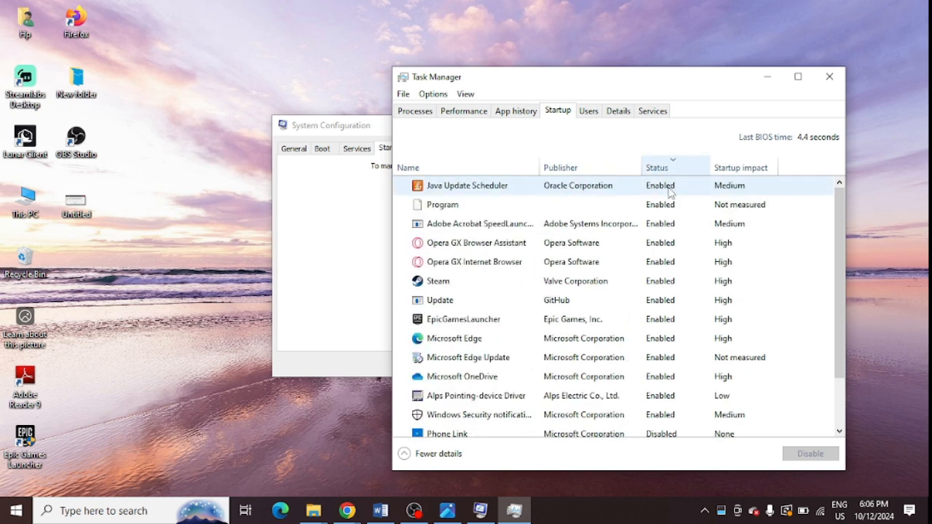
{"action": "left_click", "coordinate": [445, 338]}
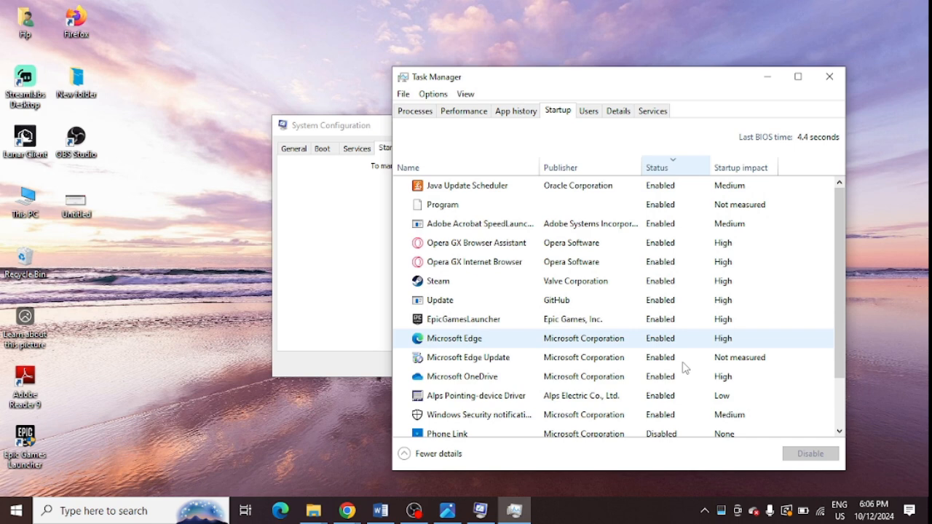
Disable the Adobe Acrobat startup item, then select Opera GX Internet Browser.
{"action": "left_click", "coordinate": [473, 225]}
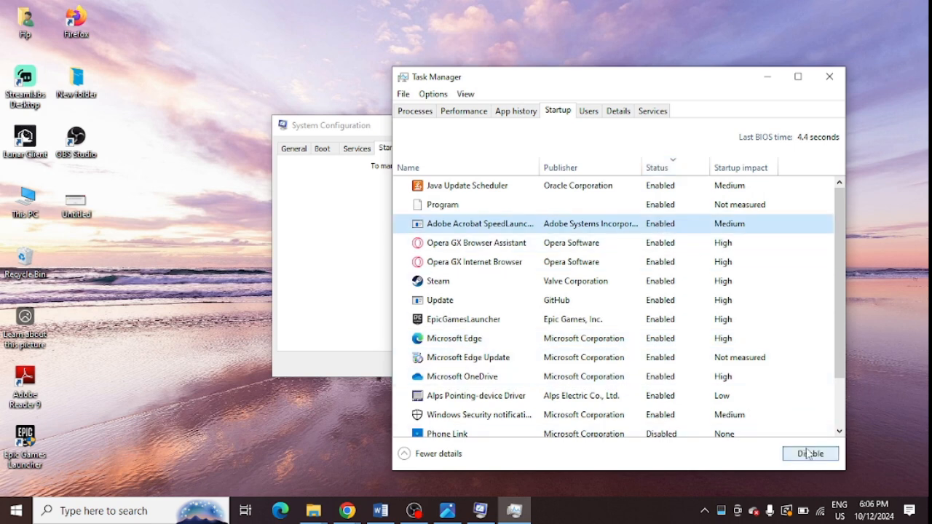
{"action": "left_click", "coordinate": [810, 454]}
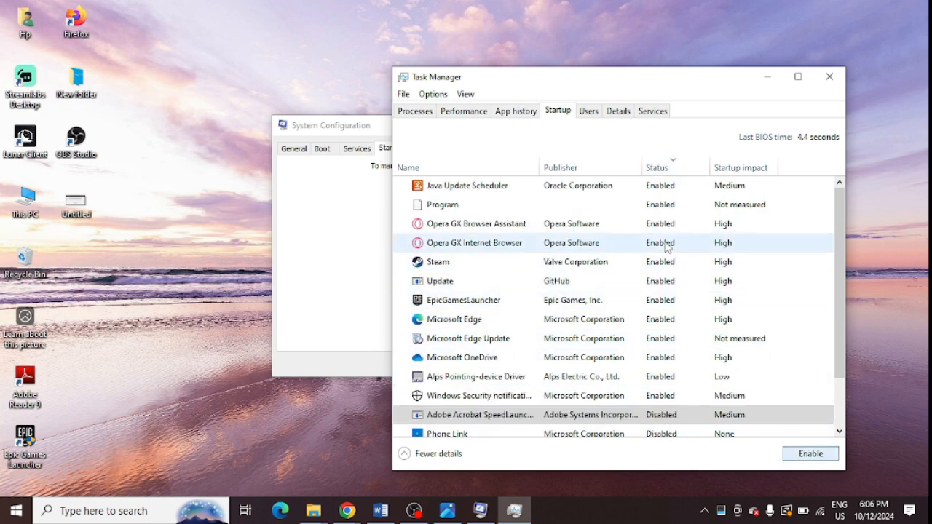
{"action": "left_click", "coordinate": [473, 242]}
{"action": "type", "text": "epic"}
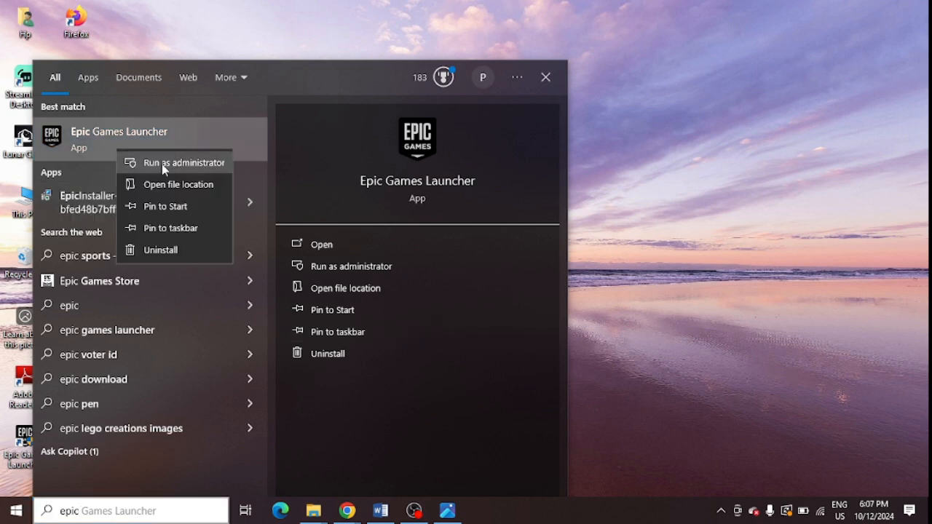
Show the Epic Games Launcher shortcut's file location in the Start Menu Programs folder.
{"action": "left_click", "coordinate": [177, 184]}
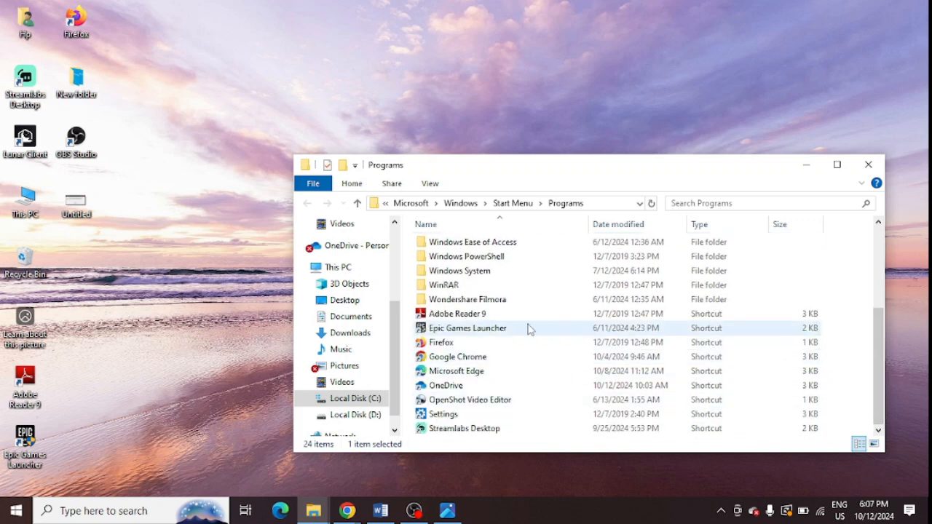
View the Epic Games Launcher shortcut's Security permissions for the local user account.
{"action": "right_click", "coordinate": [469, 328]}
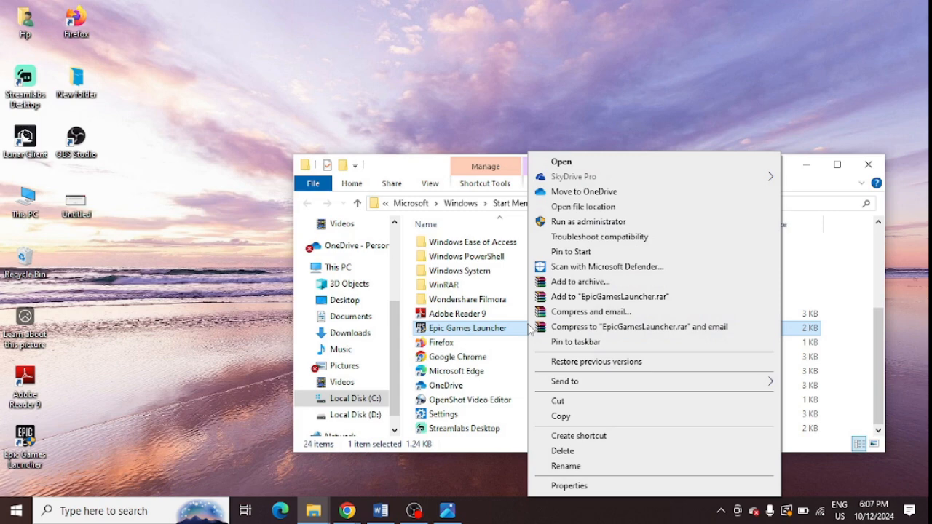
{"action": "left_click", "coordinate": [568, 485]}
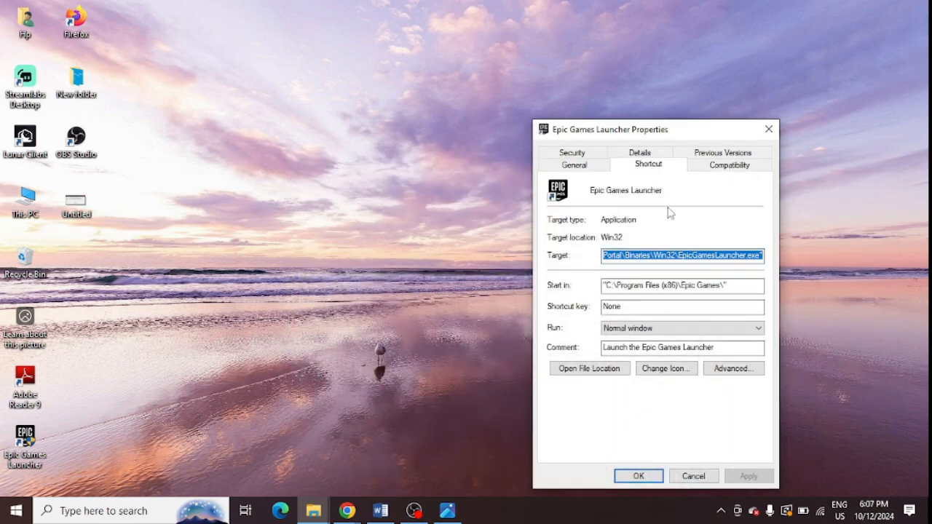
{"action": "left_click", "coordinate": [574, 153]}
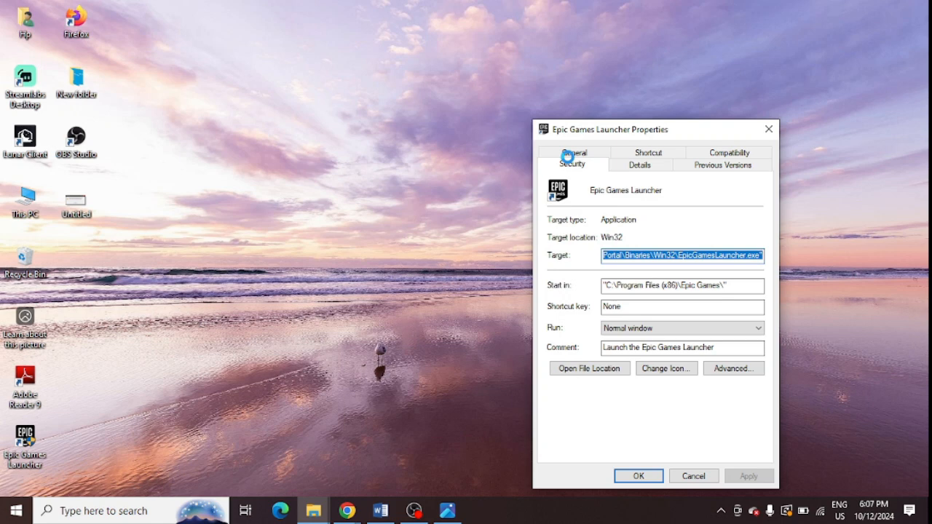
{"action": "left_click", "coordinate": [572, 163]}
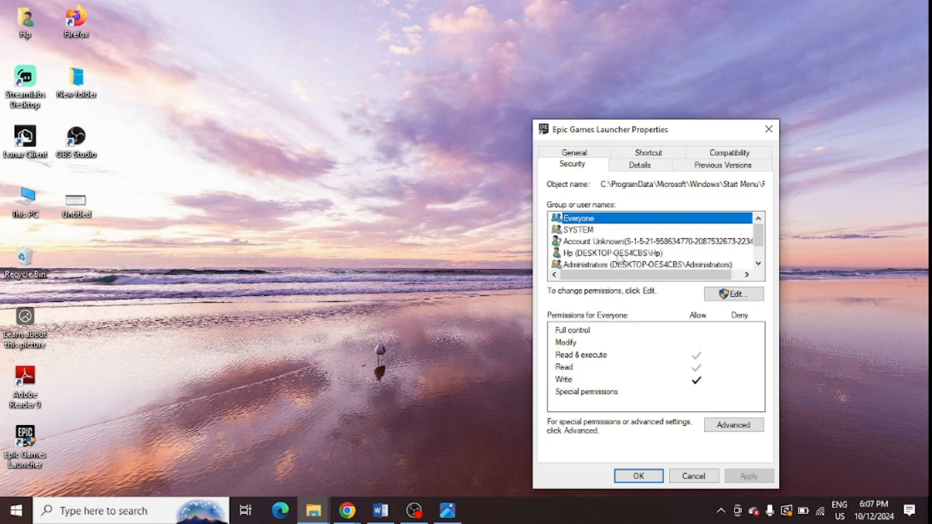
{"action": "left_click", "coordinate": [615, 254]}
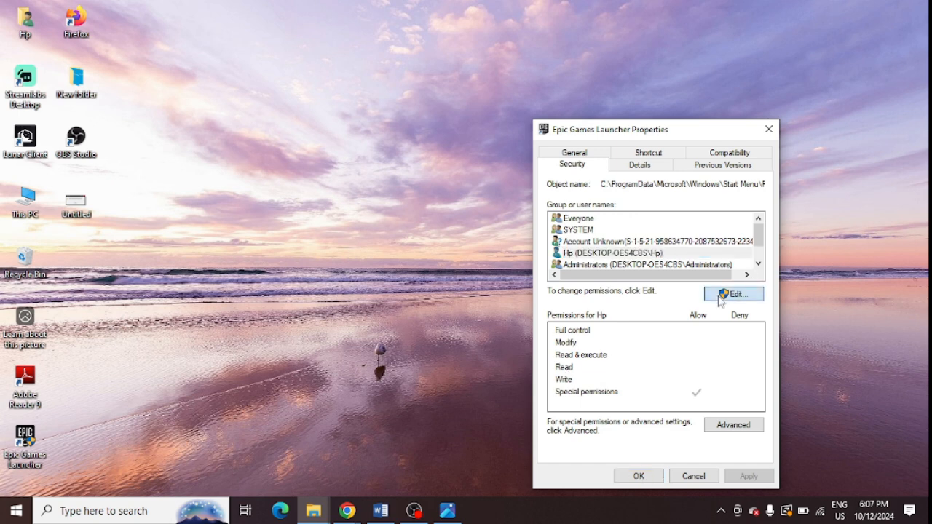
Edit the shortcut's permissions and review the permission list.
{"action": "left_click", "coordinate": [733, 294]}
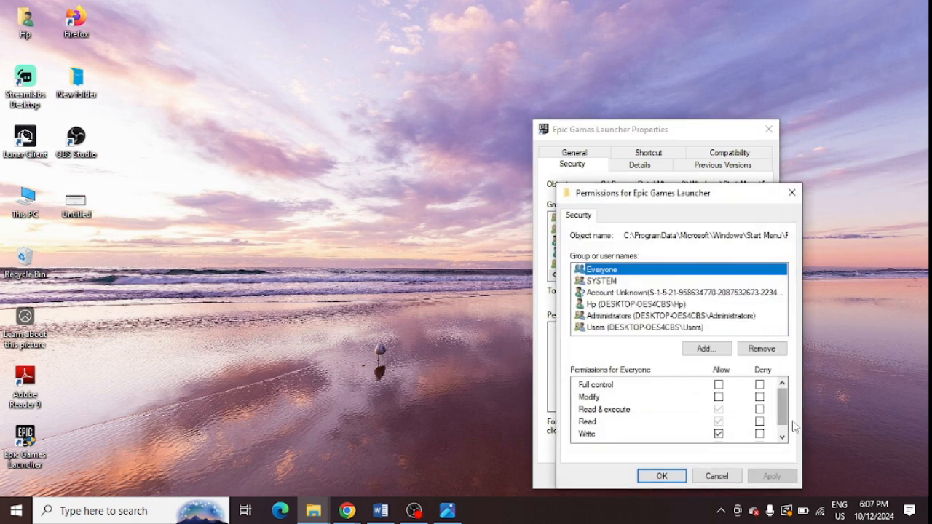
{"action": "scroll", "scroll_direction": "down", "scroll_amount": 3}
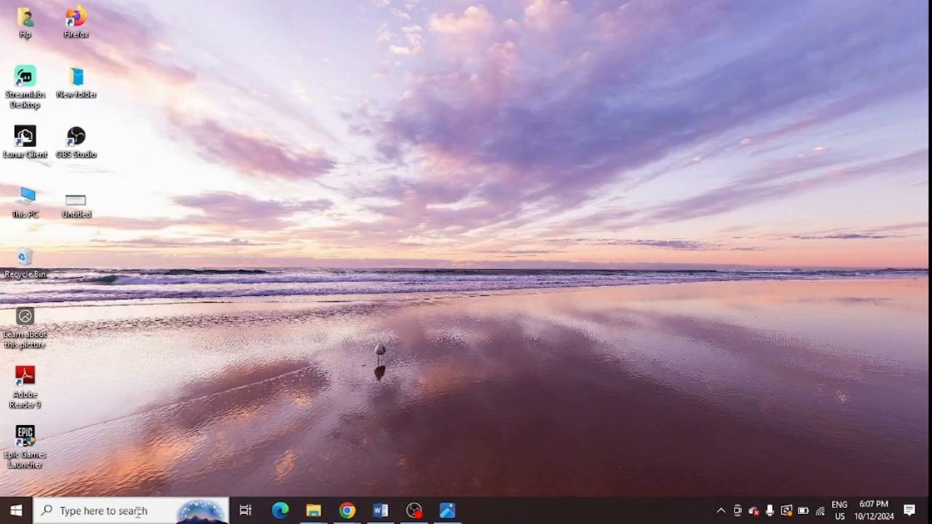
Reach the Windows Update settings page via Start search for 'update'.
{"action": "type", "text": "upd"}
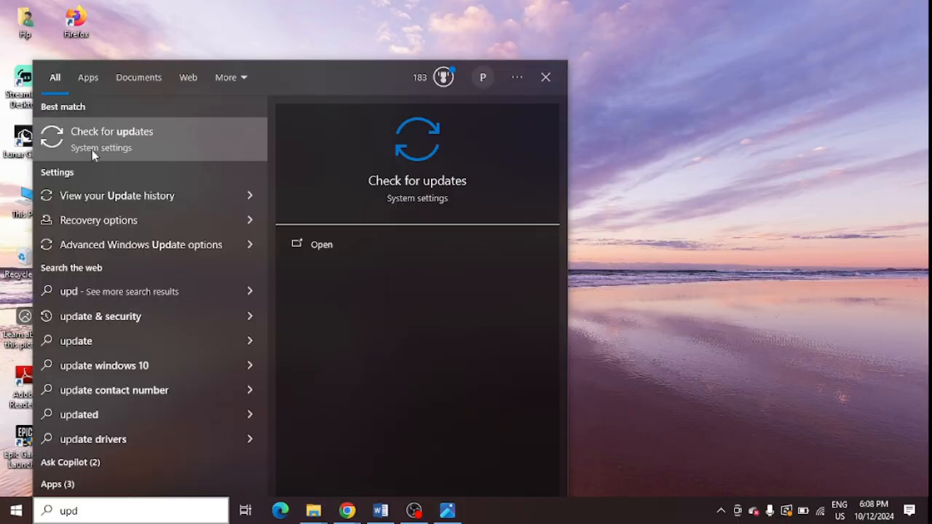
{"action": "left_click", "coordinate": [111, 139]}
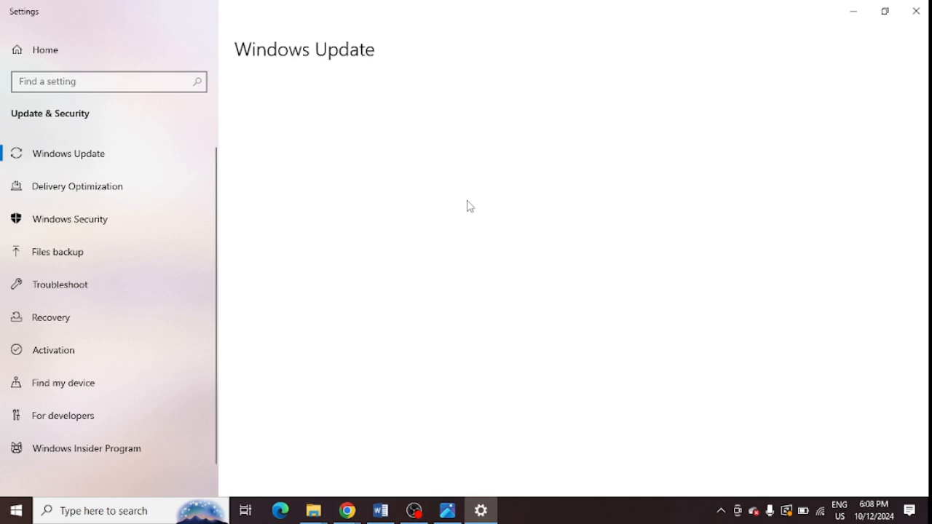
{"action": "left_click", "coordinate": [68, 154]}
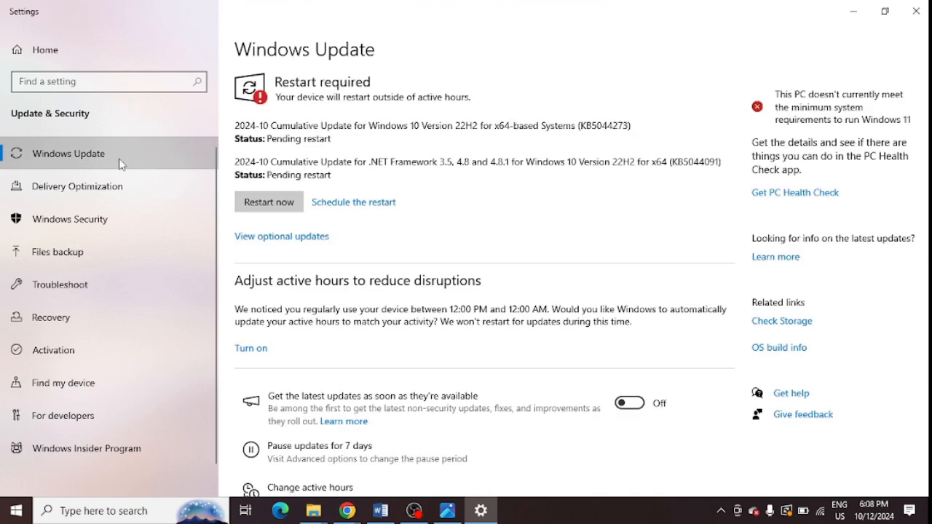